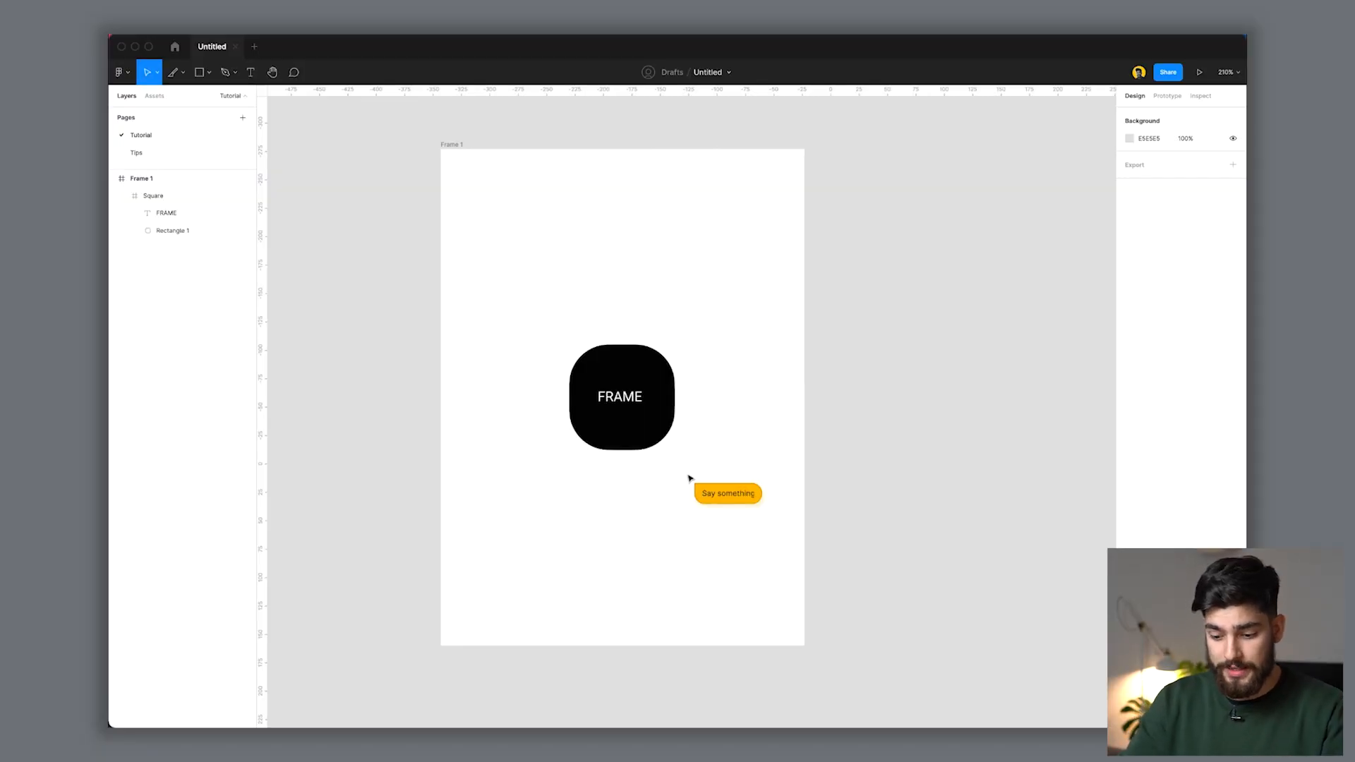
pyautogui.write('this design right')
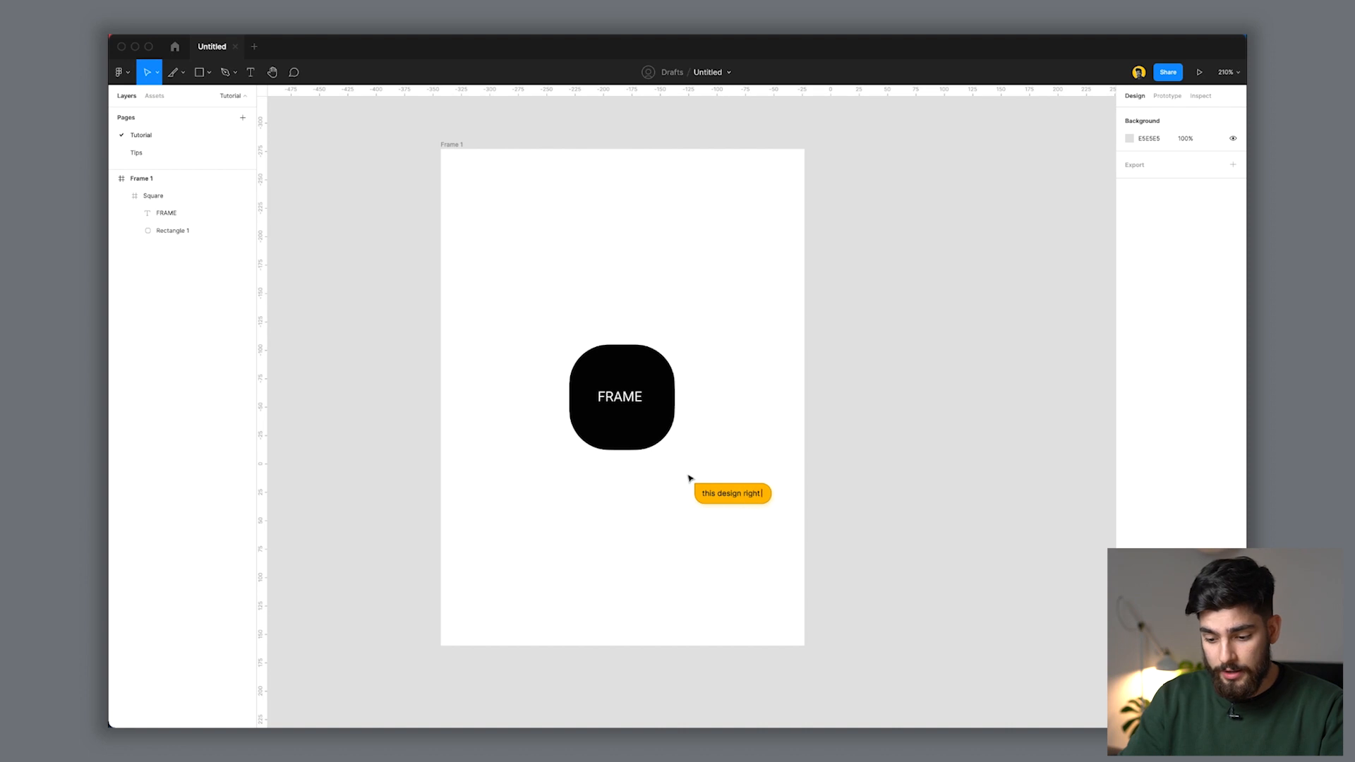